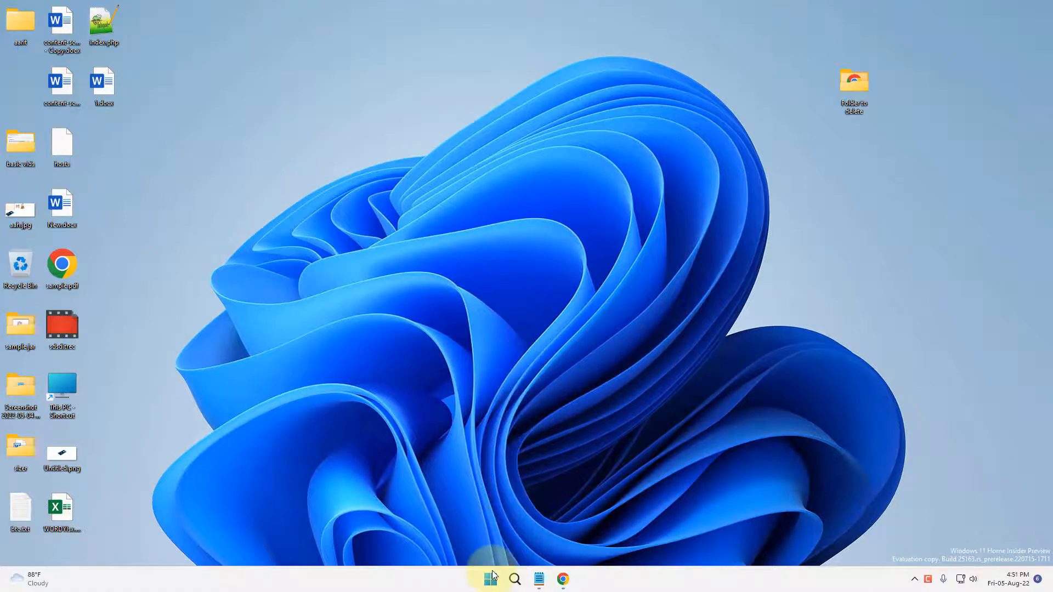
Launch the Settings app from the Start menu's pinned apps.
click(489, 577)
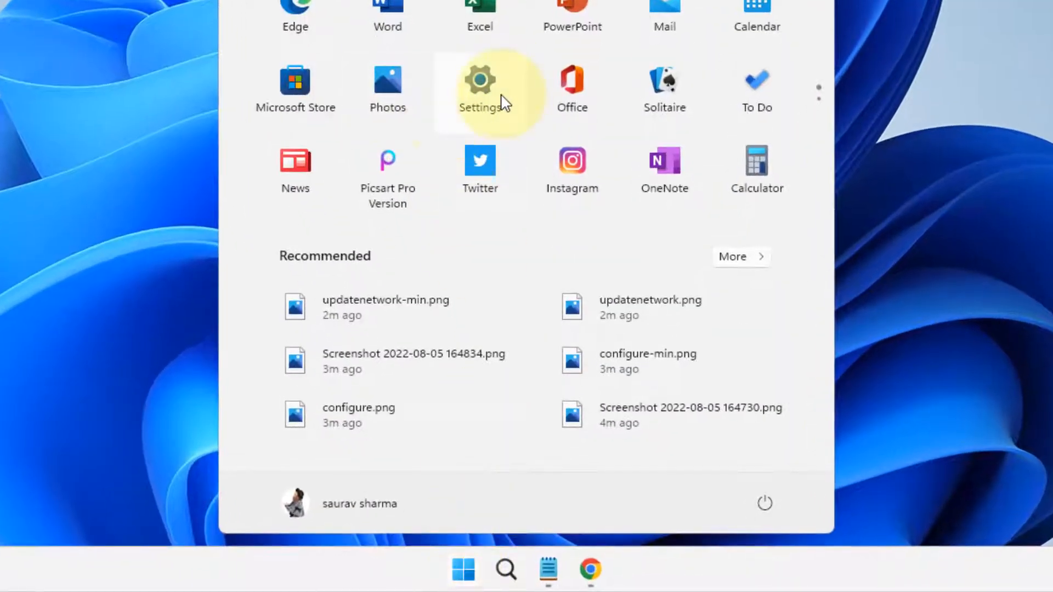
click(479, 88)
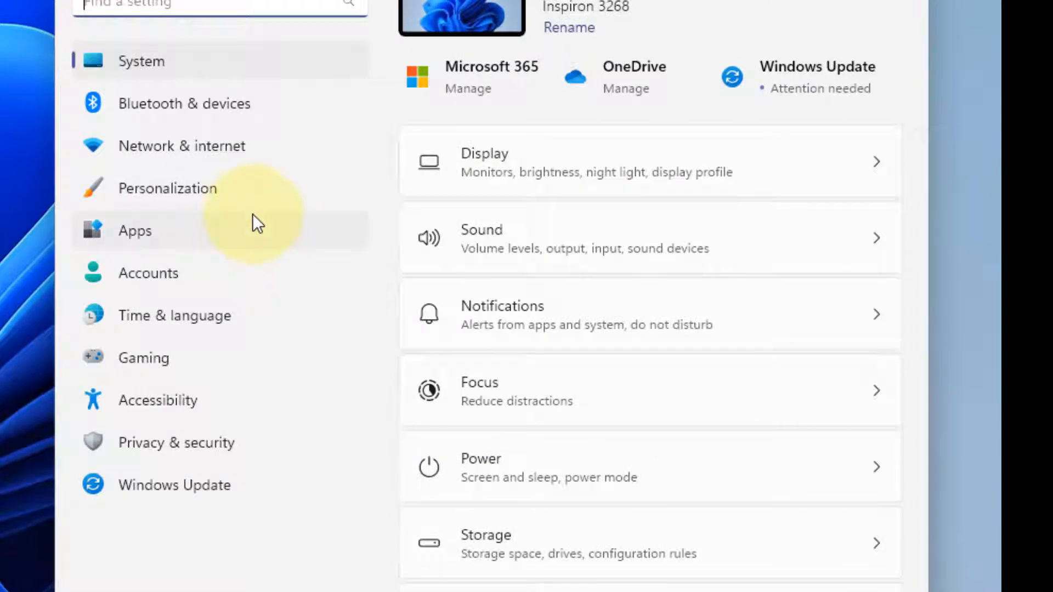
Go to Network & internet and show the Ethernet connection's profile settings.
click(181, 145)
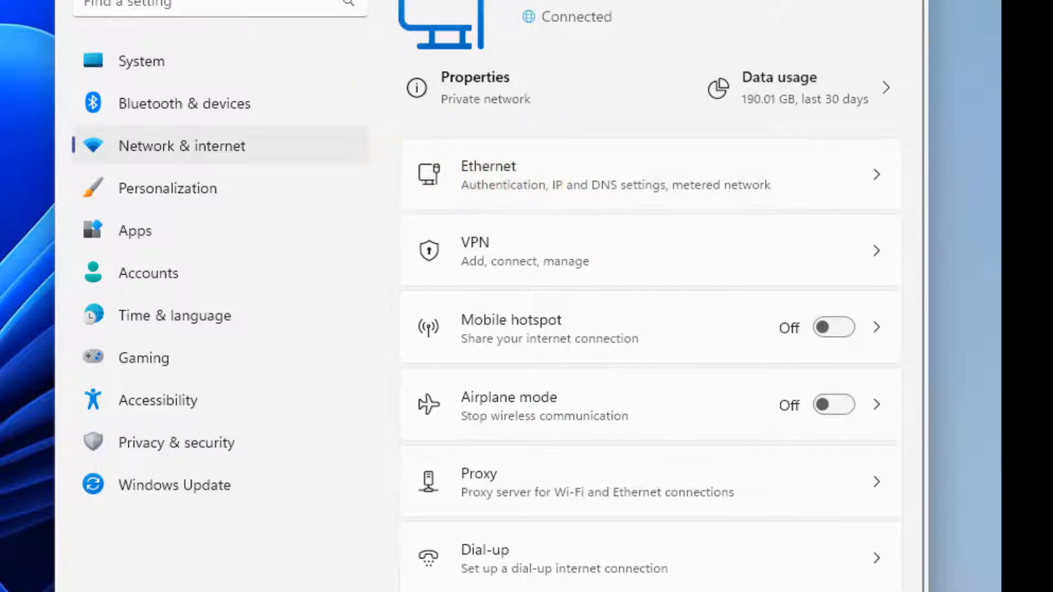
mouse_move(509, 180)
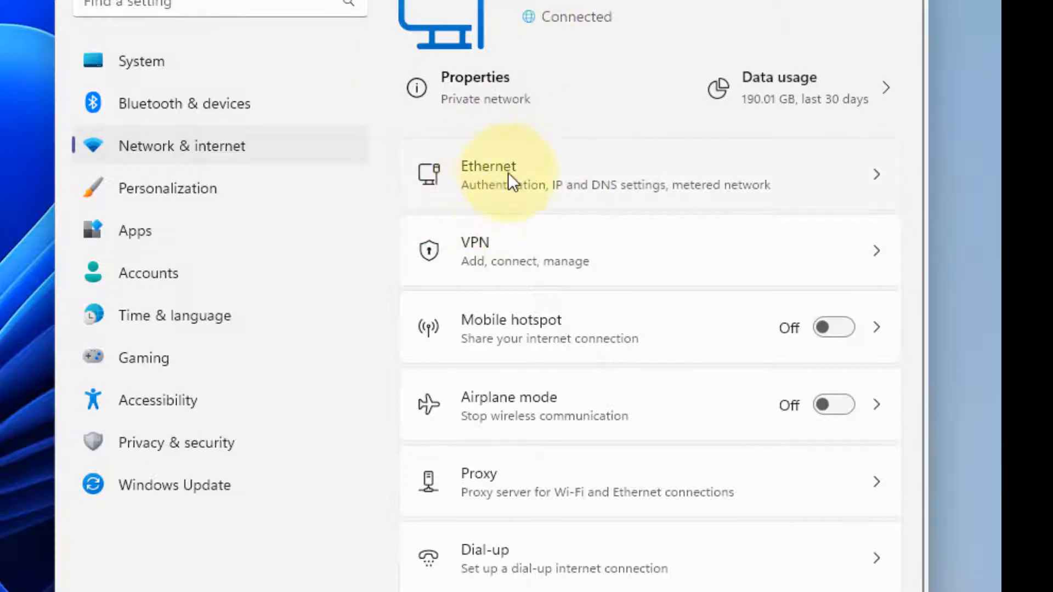
click(488, 174)
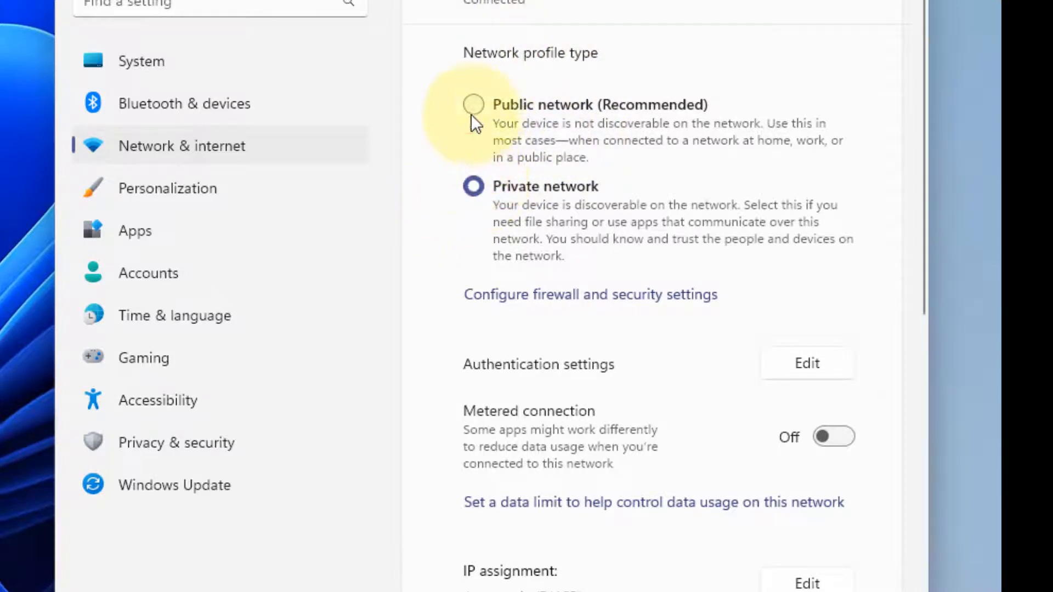
mouse_move(531, 205)
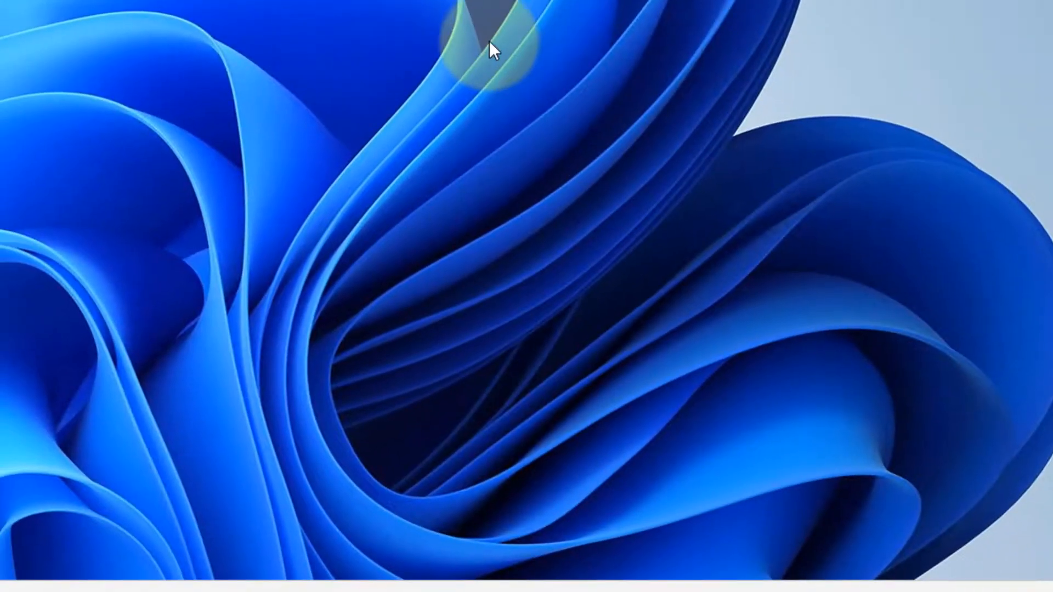
mouse_move(376, 481)
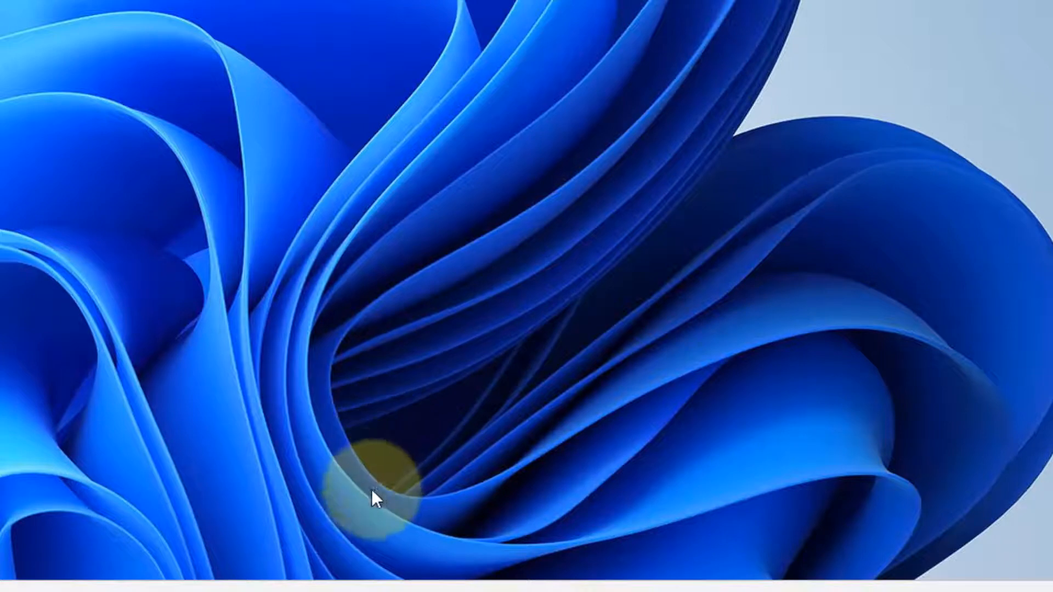
Launch Services via Search for 'services' and bring up the SNMP Trap properties.
text(services)
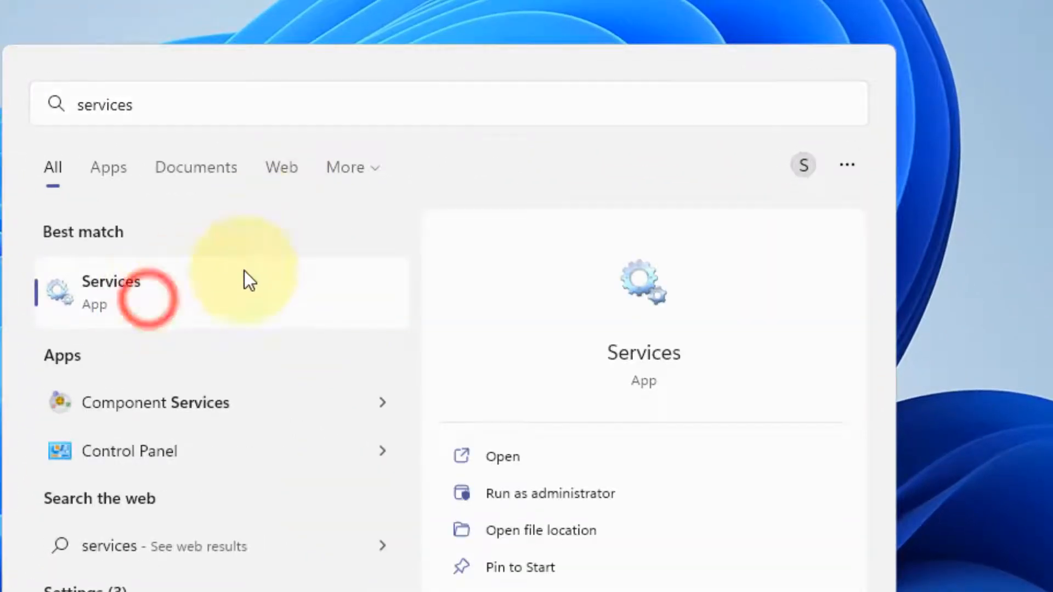
click(111, 292)
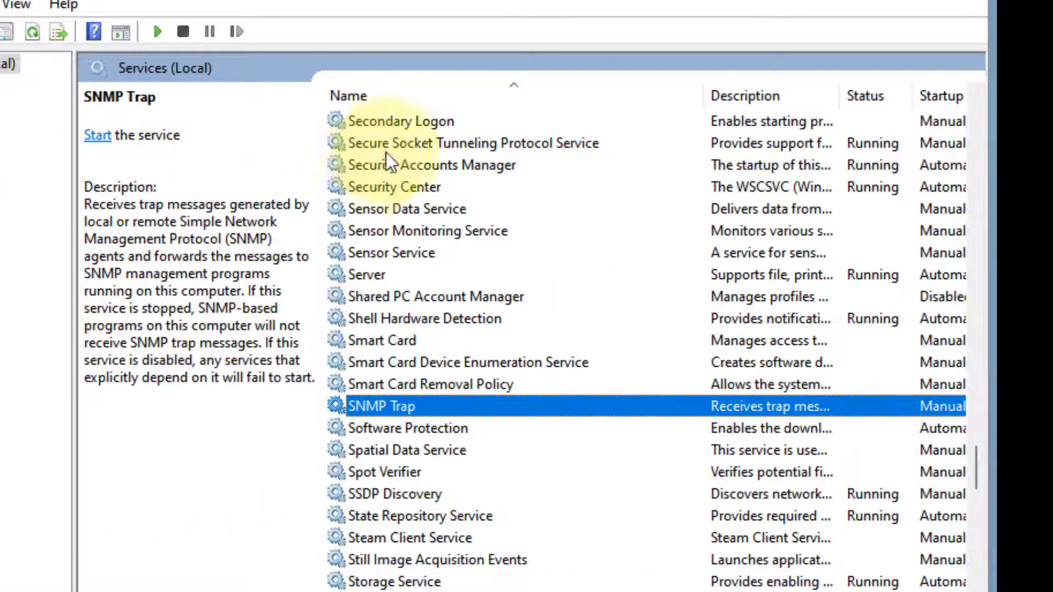
scroll(down, 3)
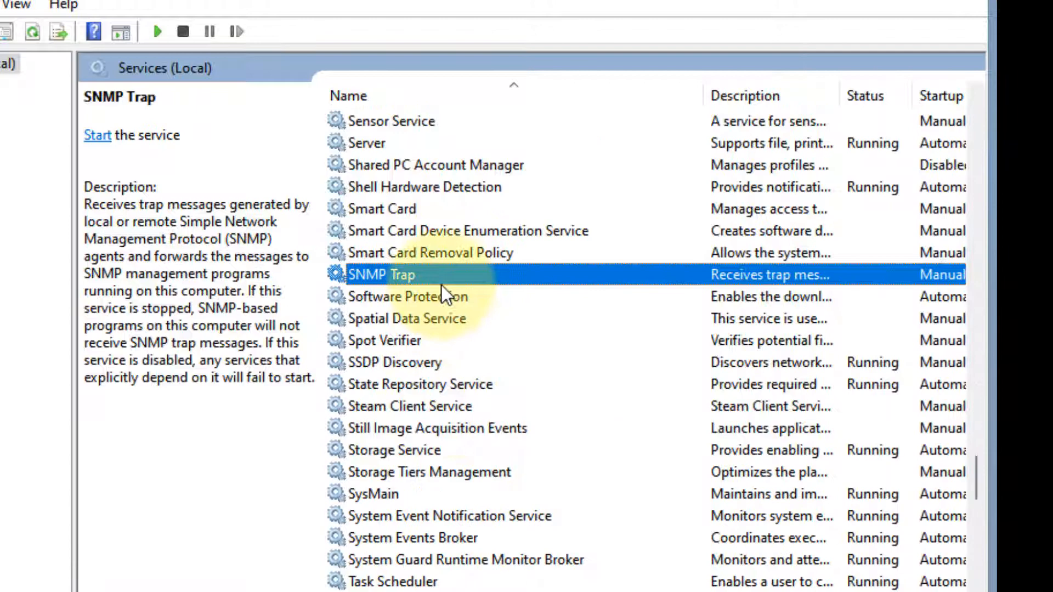
double_click(382, 275)
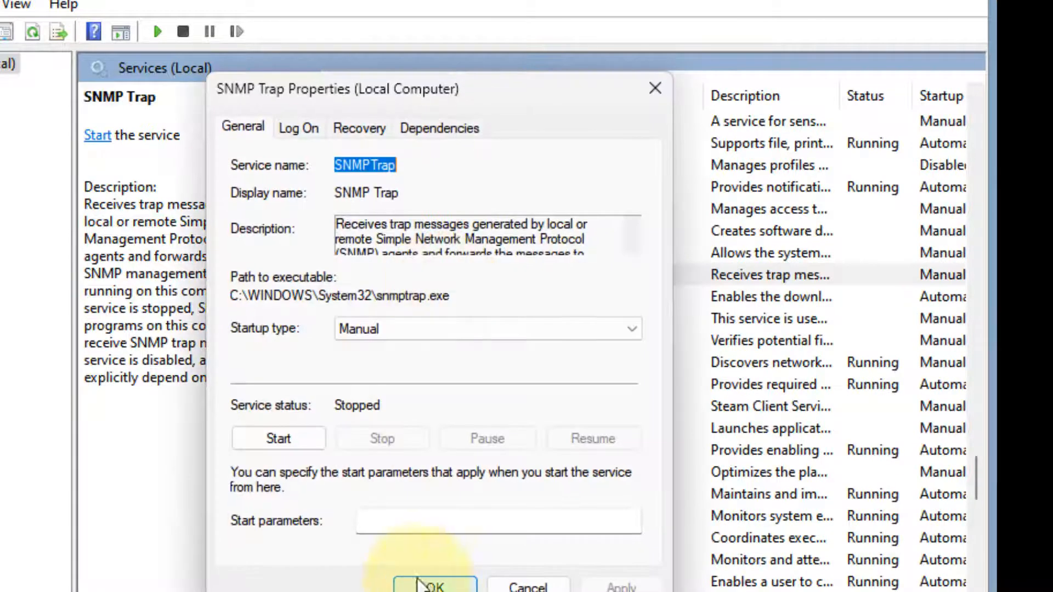
Set SNMP Trap's startup type to Automatic and start the service.
click(486, 211)
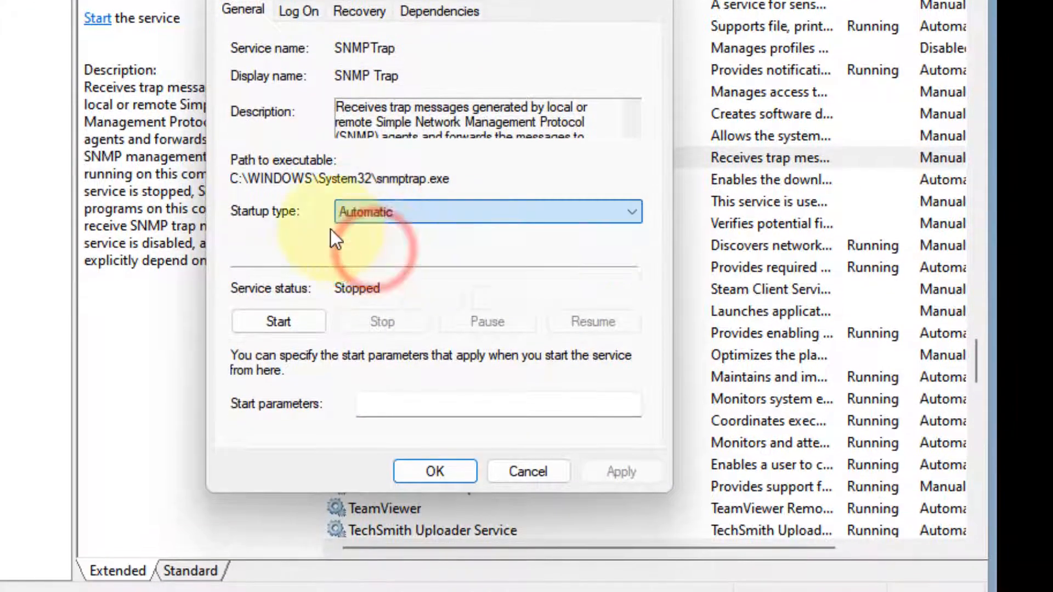
click(277, 321)
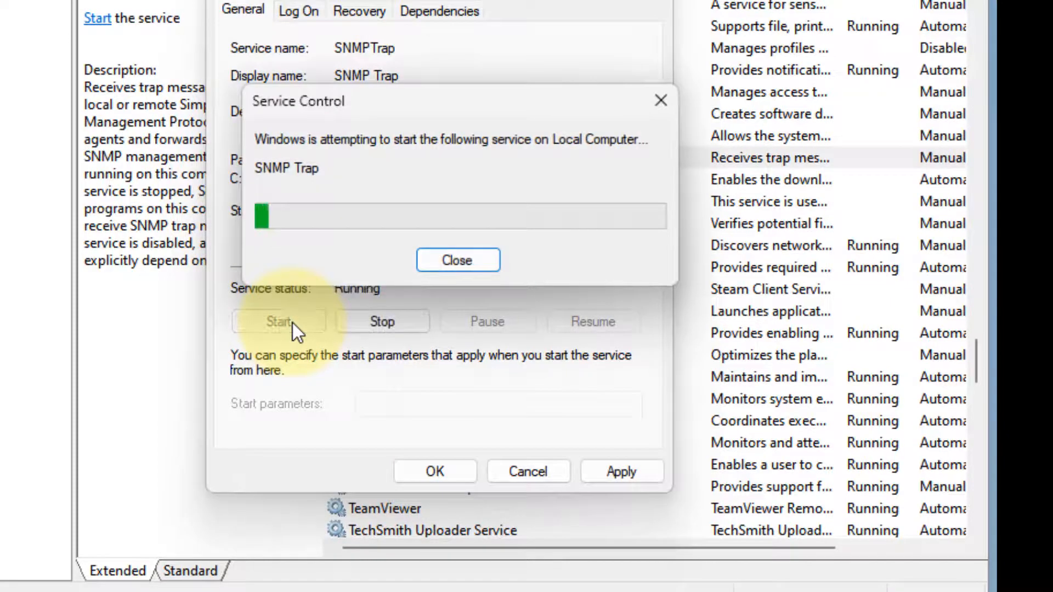
click(458, 260)
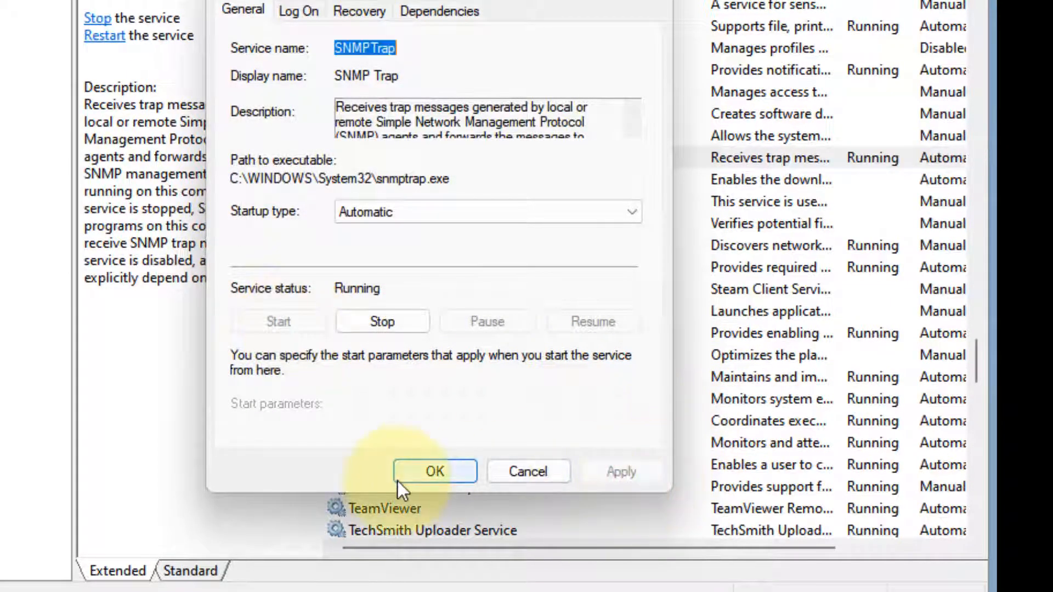